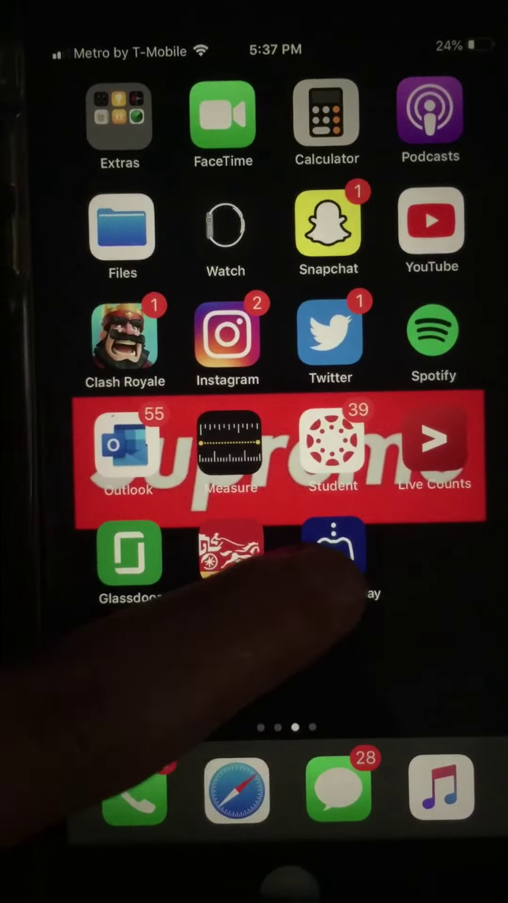
Launch PS4 Remote Play from the iPhone home screen to reach its welcome screen.
click(336, 541)
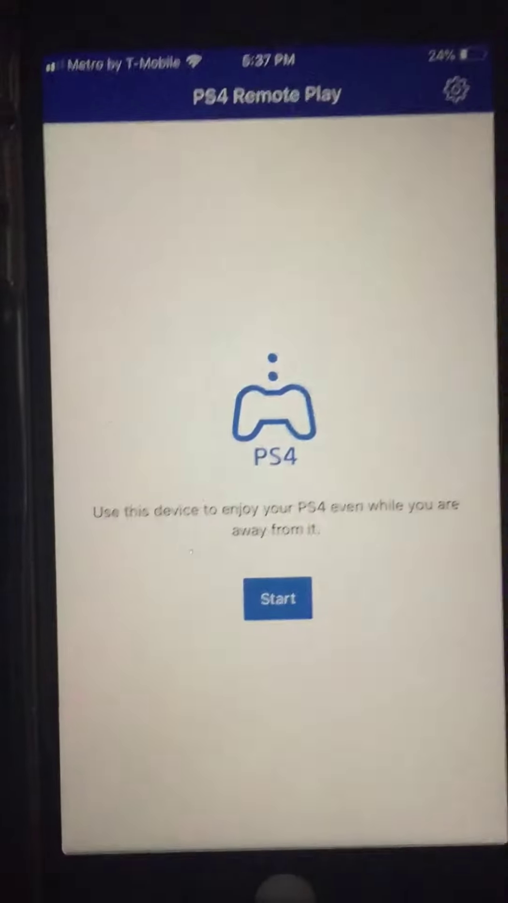